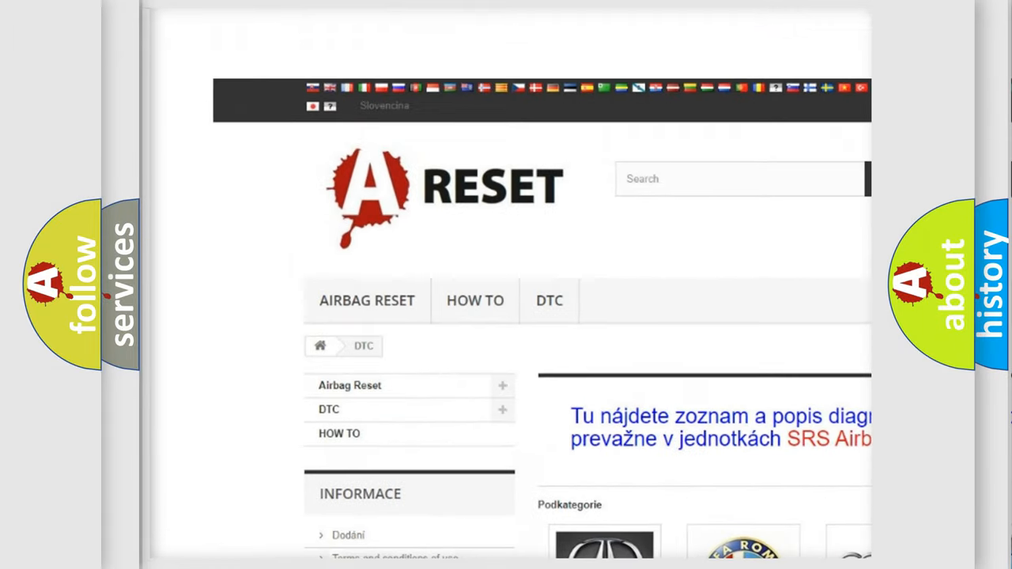
Step: Open the ALFA ROMEO DTC tile and scroll through its trouble code list
scroll("down", 3)
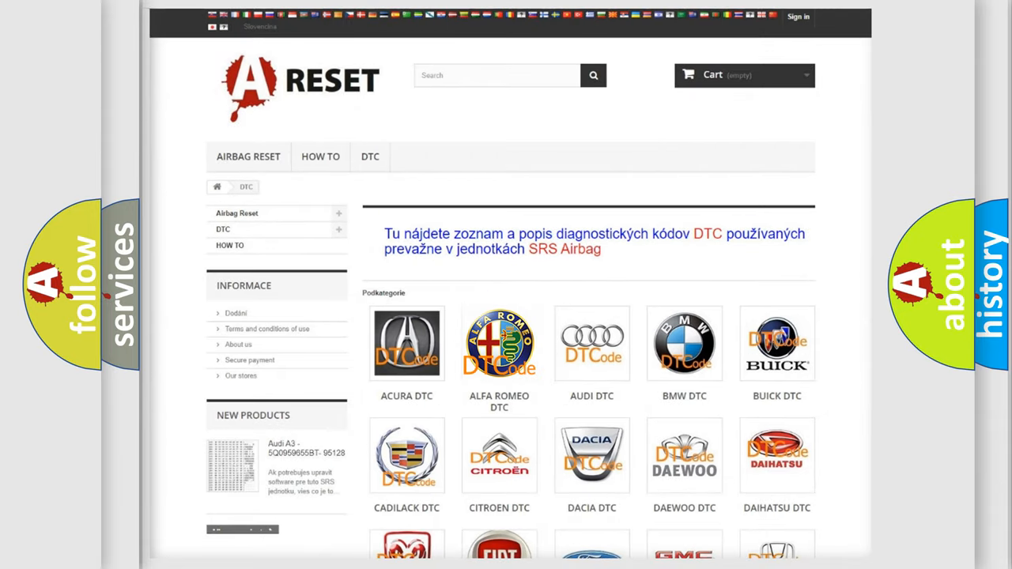
left_click(499, 343)
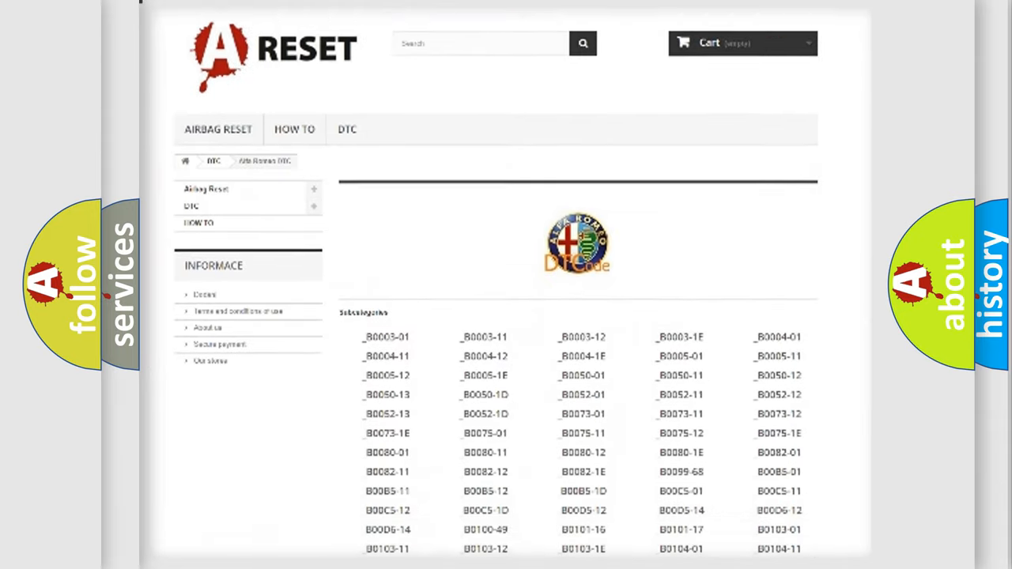
scroll("down", 3)
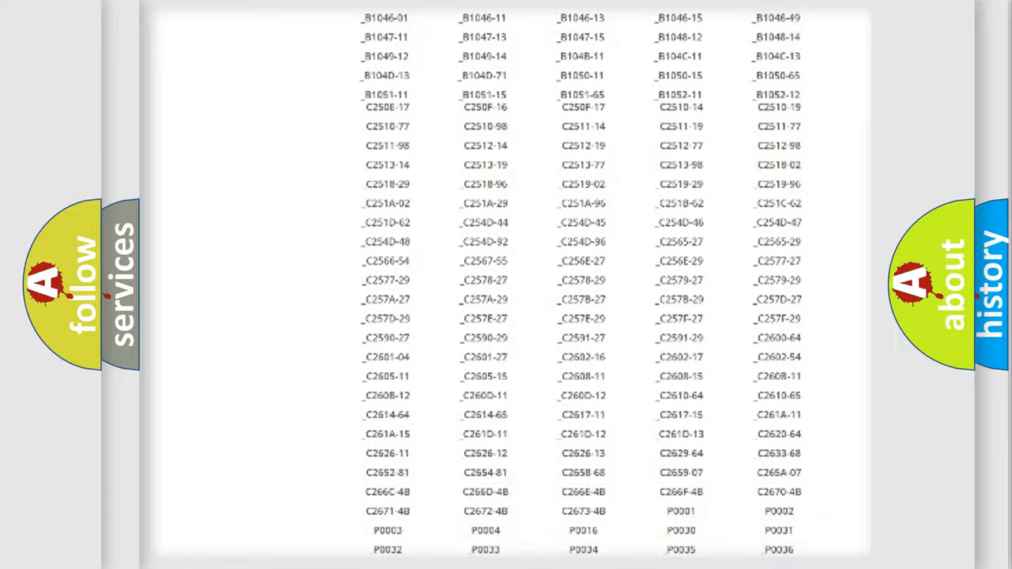